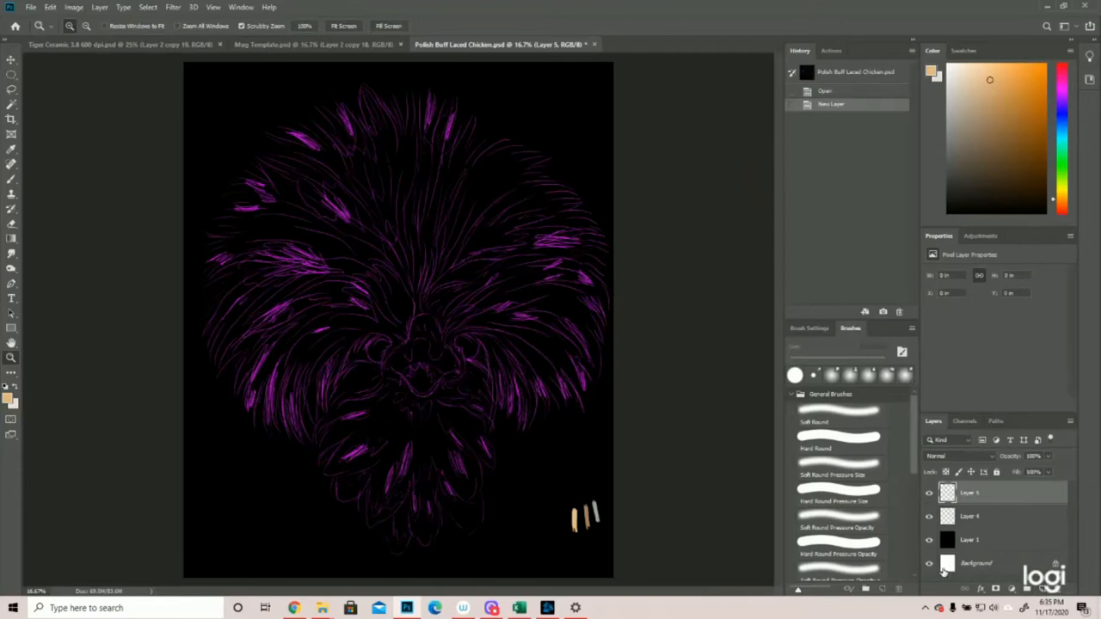
mouse_move(650, 340)
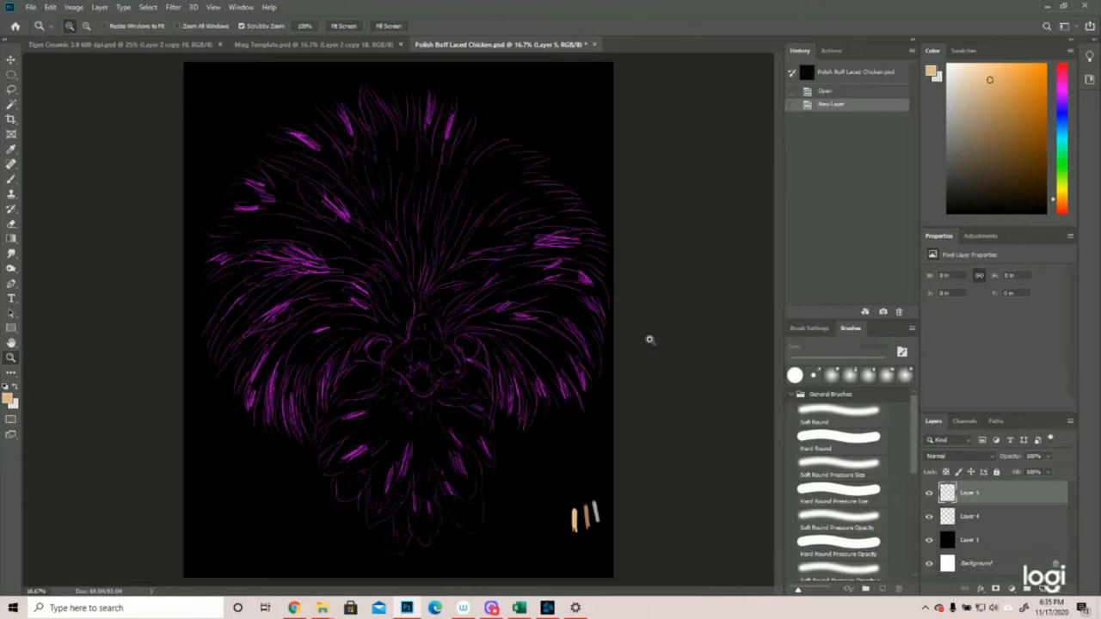
mouse_move(523, 355)
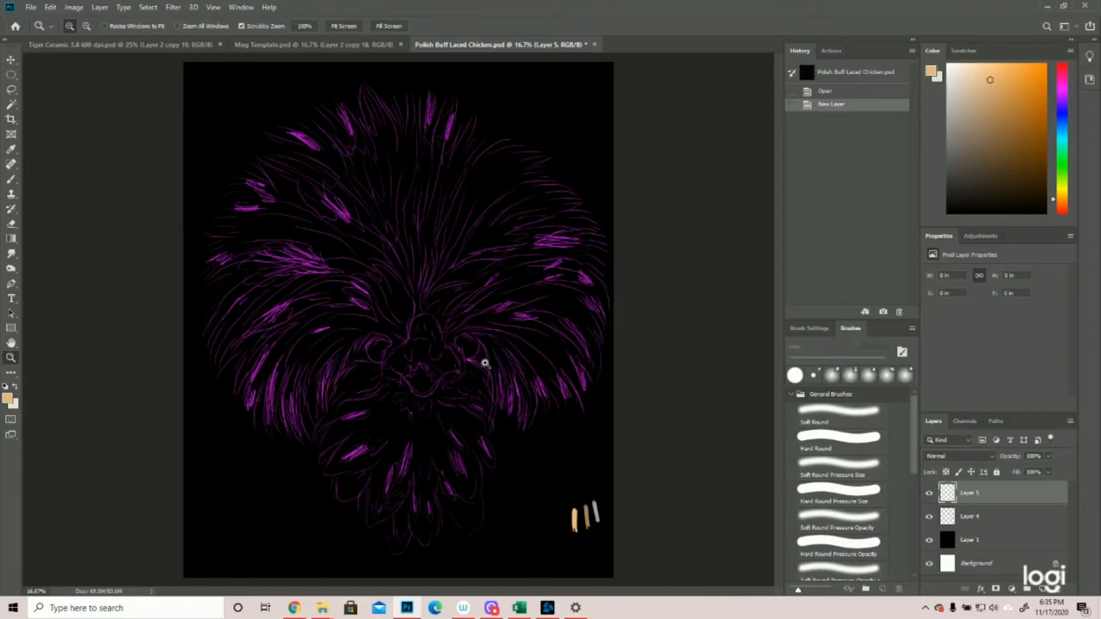
mouse_move(444, 369)
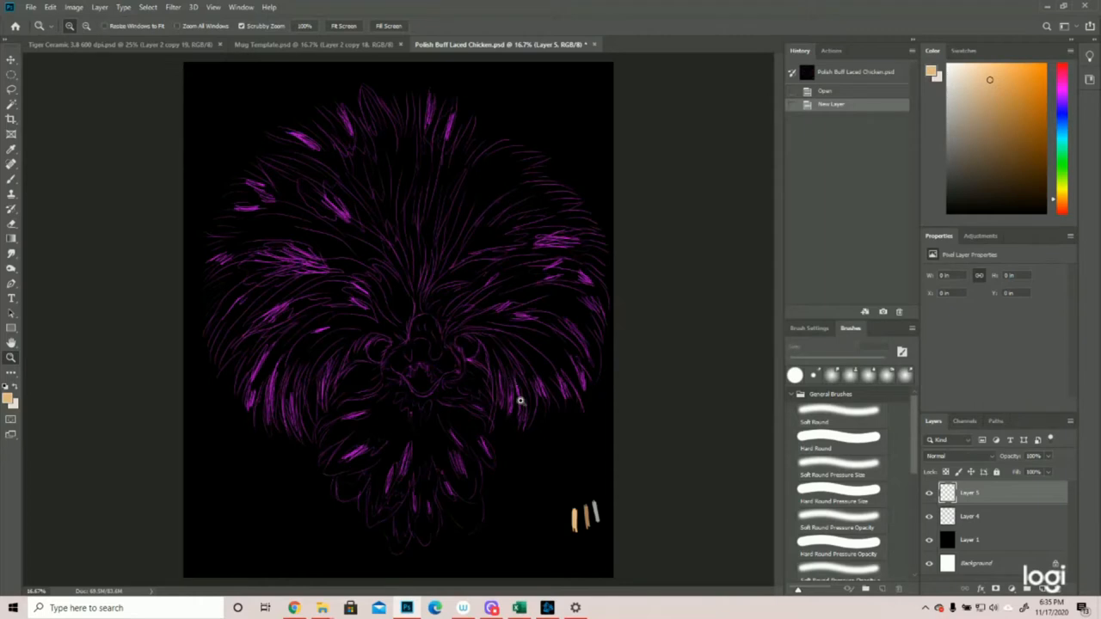
mouse_move(465, 354)
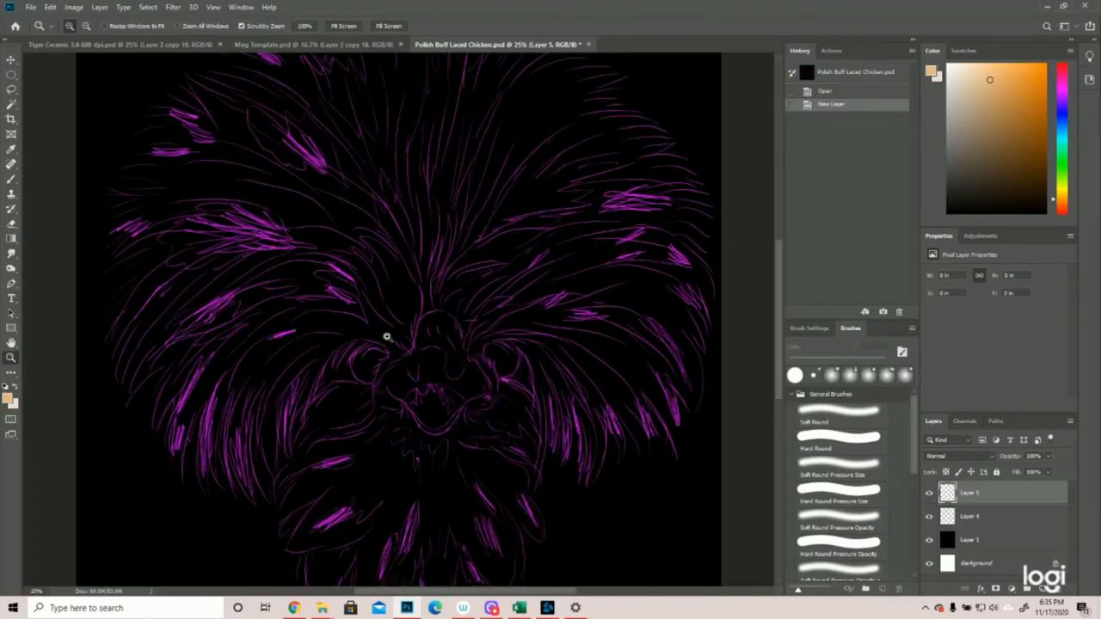
Step: Paint fine tan feather strands over the purple sketch with a soft round pressure brush
left_click(840, 501)
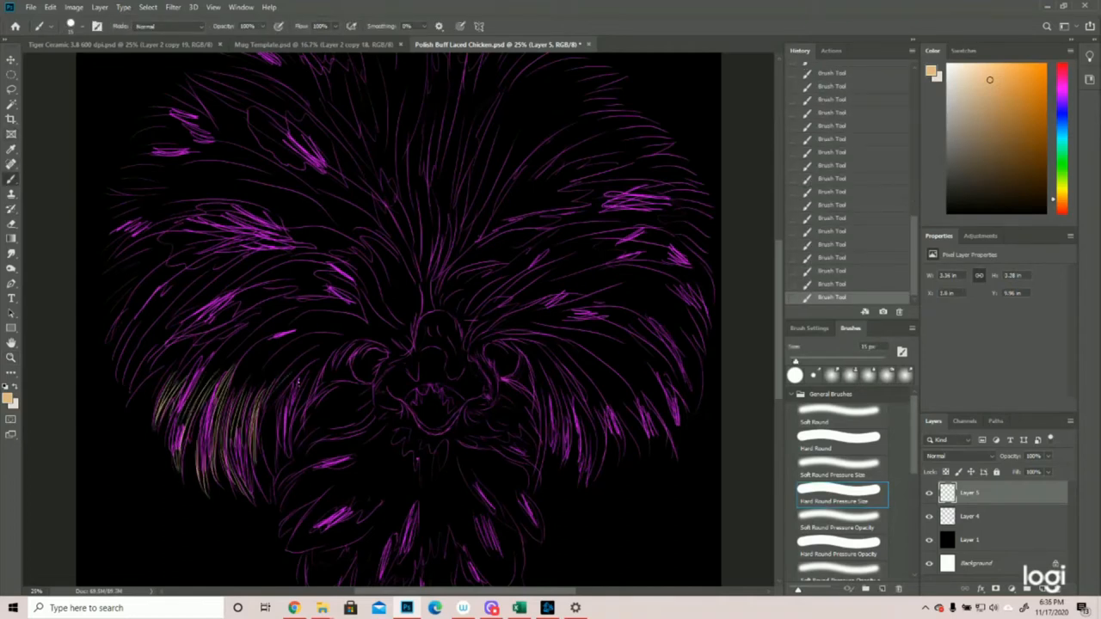
left_click_drag(516, 421, 679, 439)
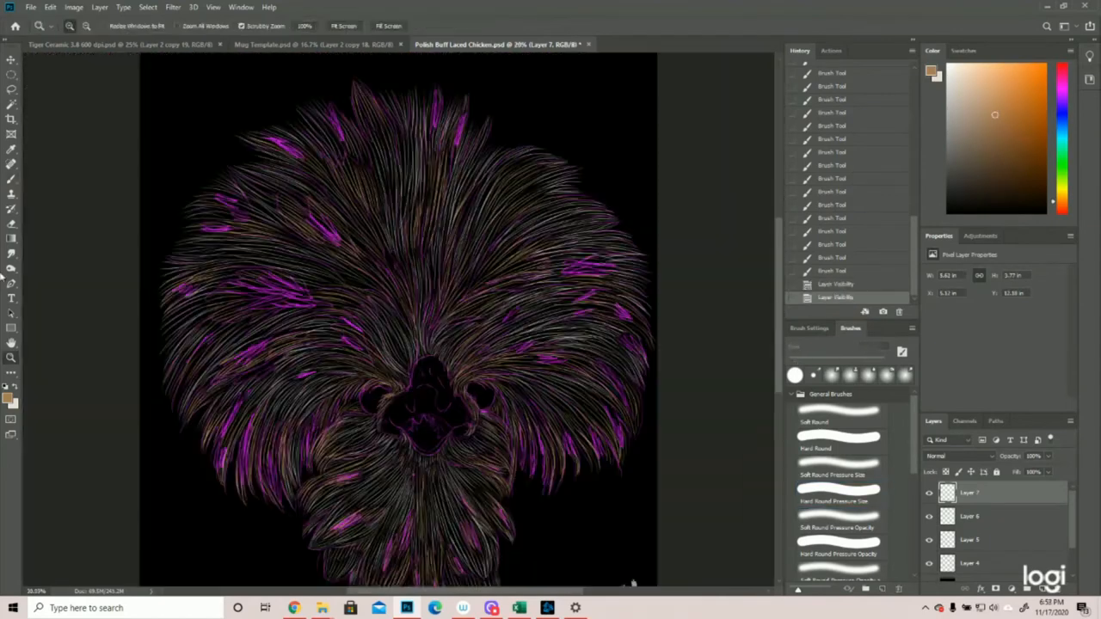
left_click(838, 501)
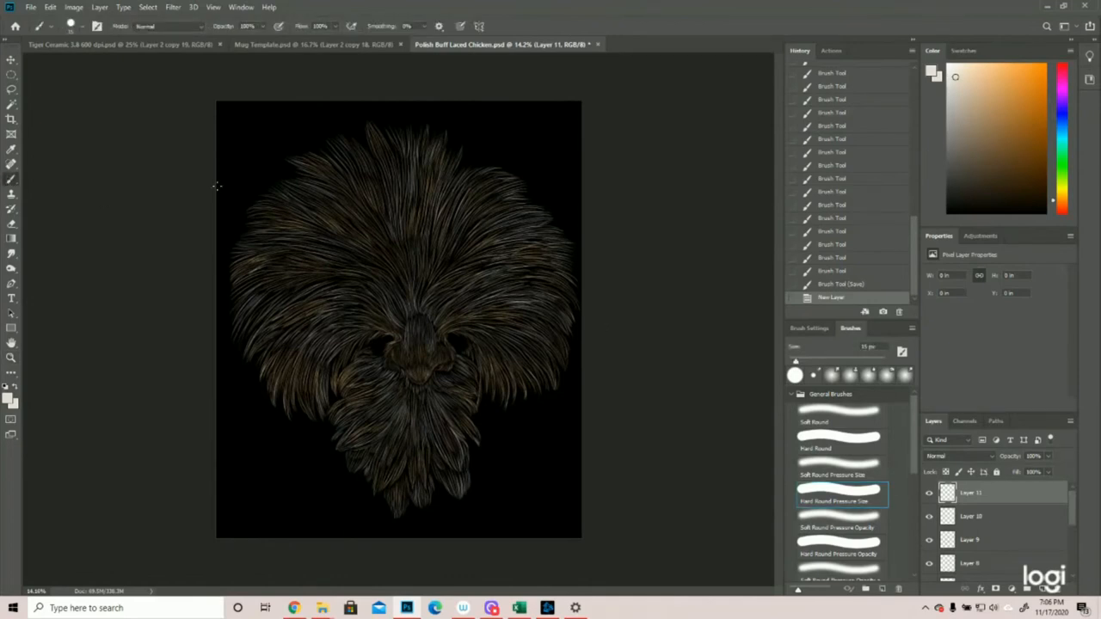
mouse_move(513, 162)
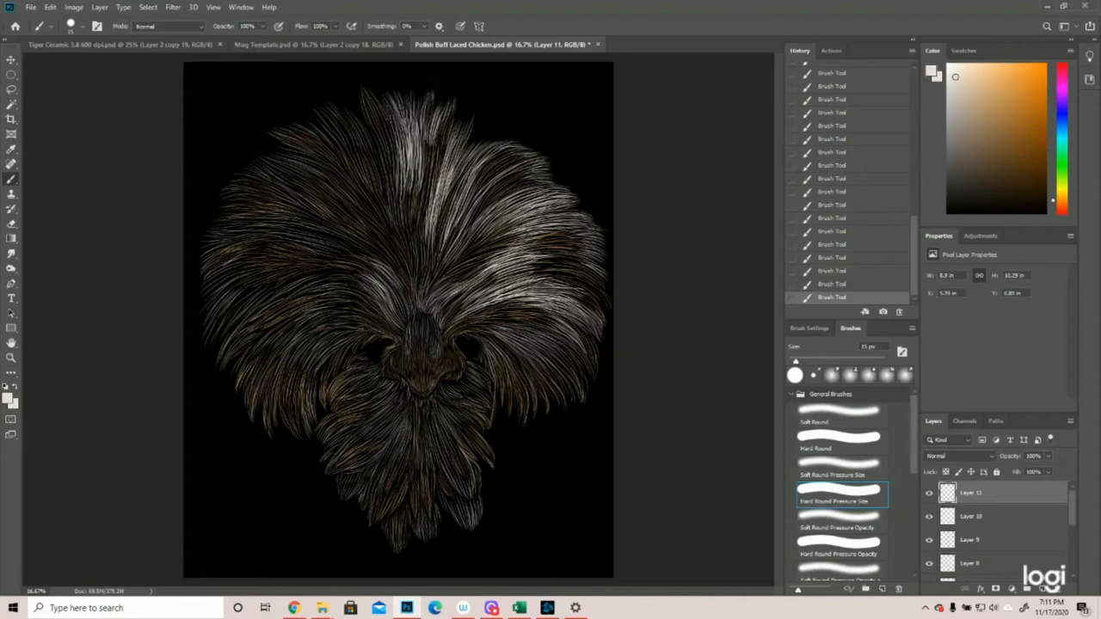
Step: Streak white highlight strands through the crest and upper head over the tan strokes
left_click_drag(396, 112, 404, 266)
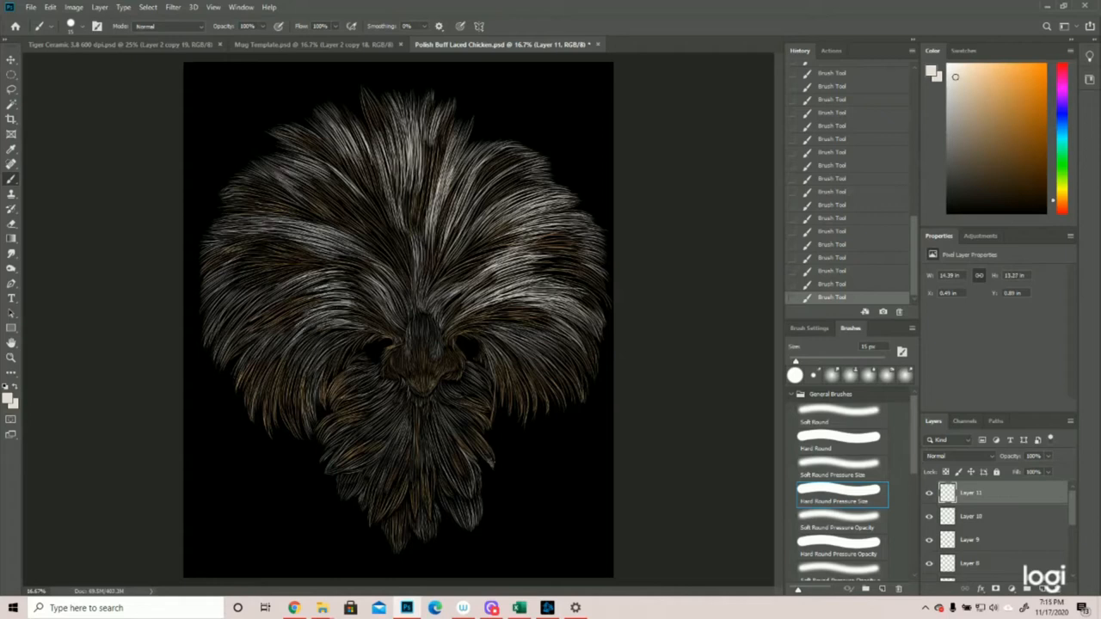
left_click_drag(439, 421, 479, 516)
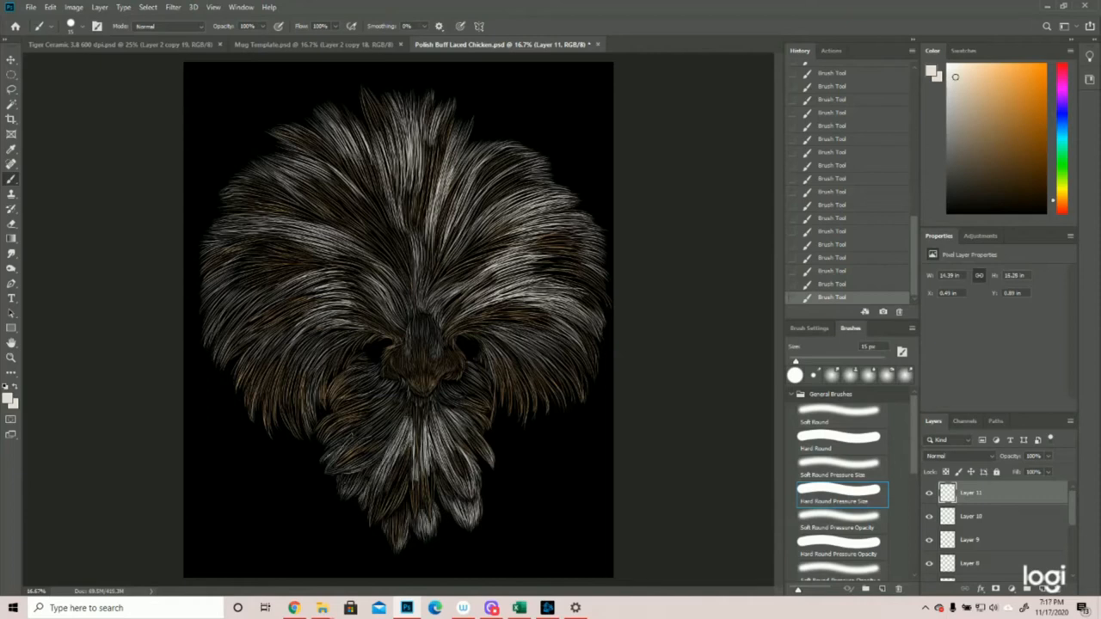
Step: Build dense white and golden strands framing the eyes and shade the tan beak
left_click(396, 405)
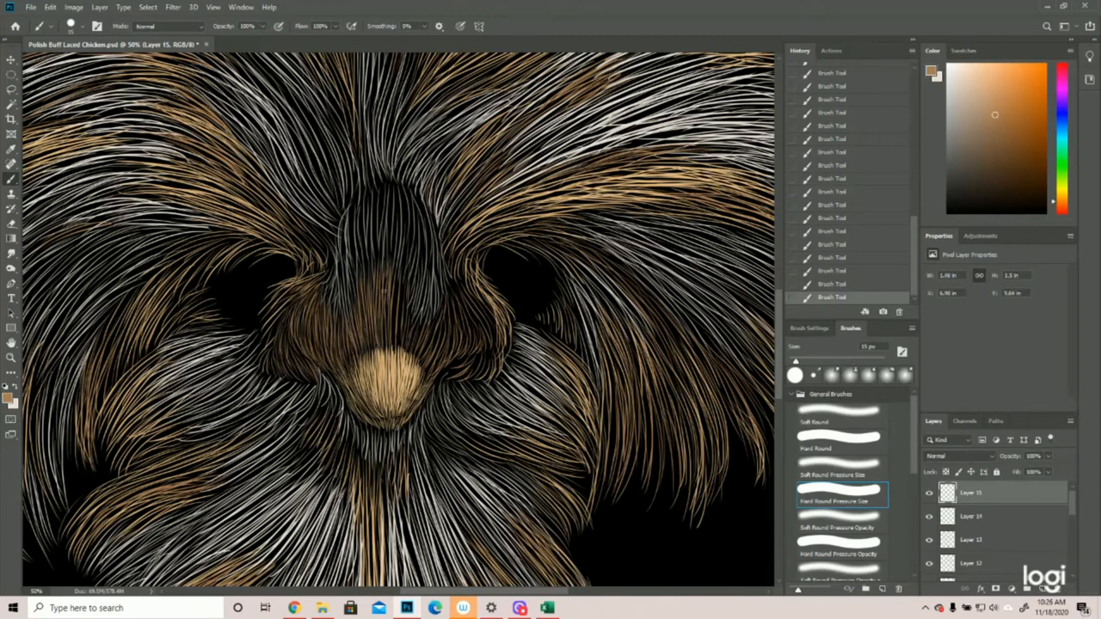
left_click_drag(379, 292, 465, 353)
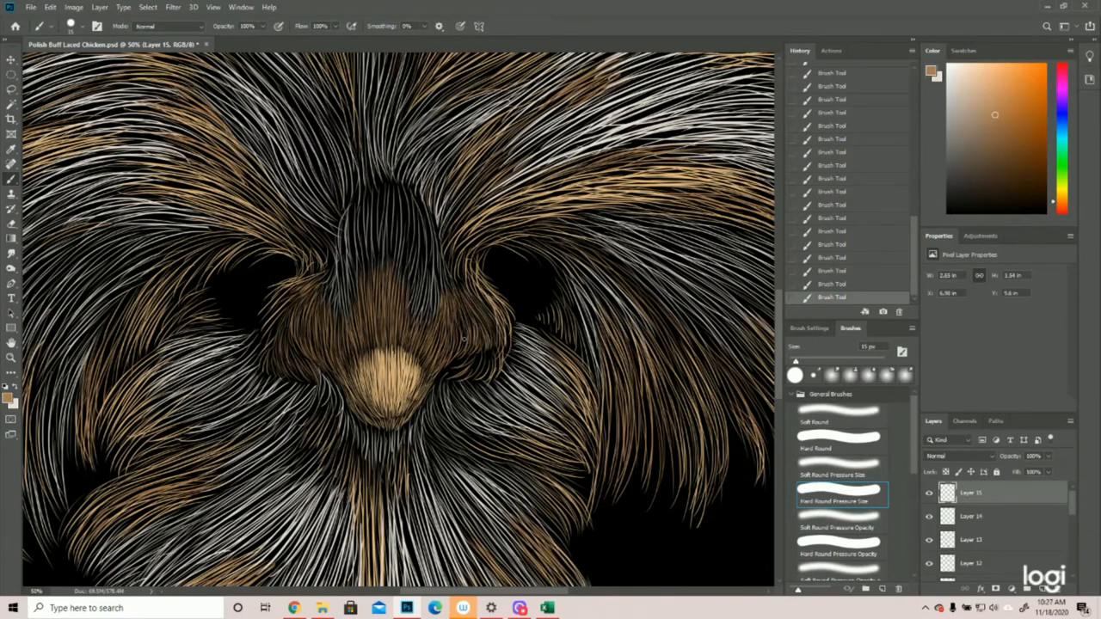